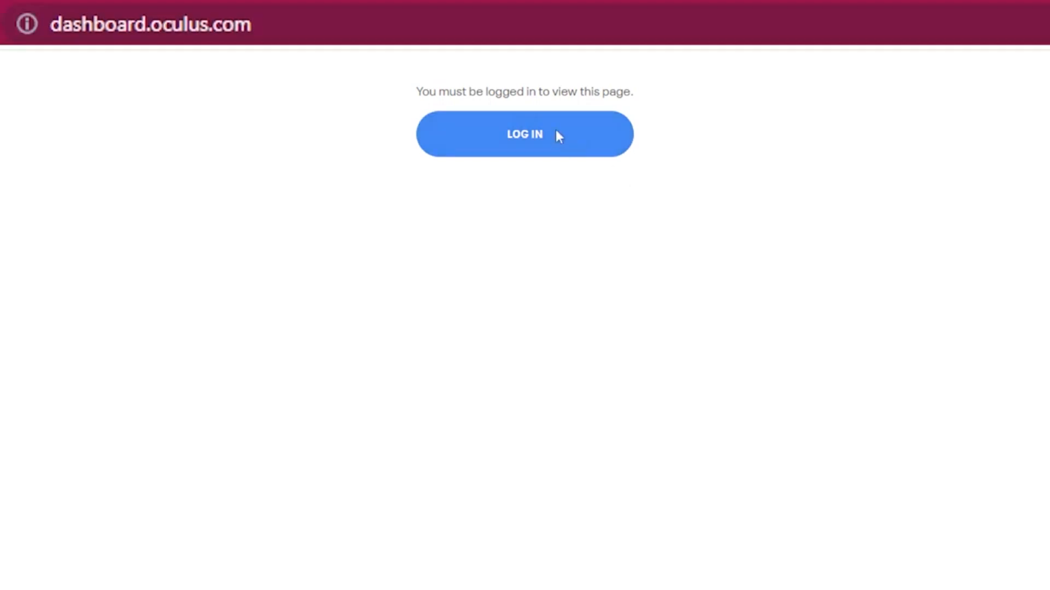
Step: Log in, submit the SideQuestForever organization with terms acknowledged, and agree to the NDA
left_click(525, 134)
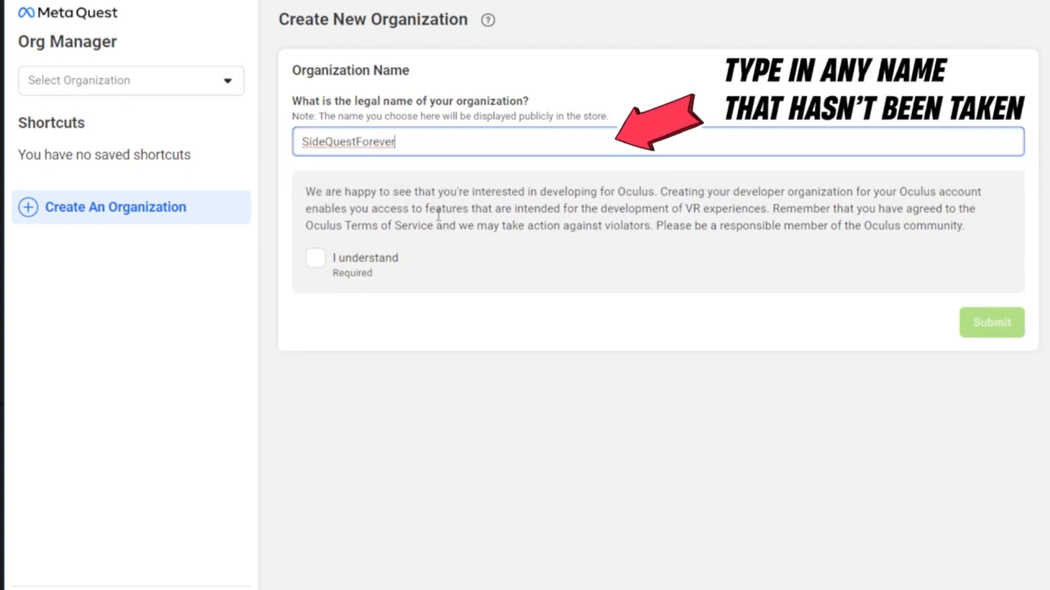
left_click(315, 258)
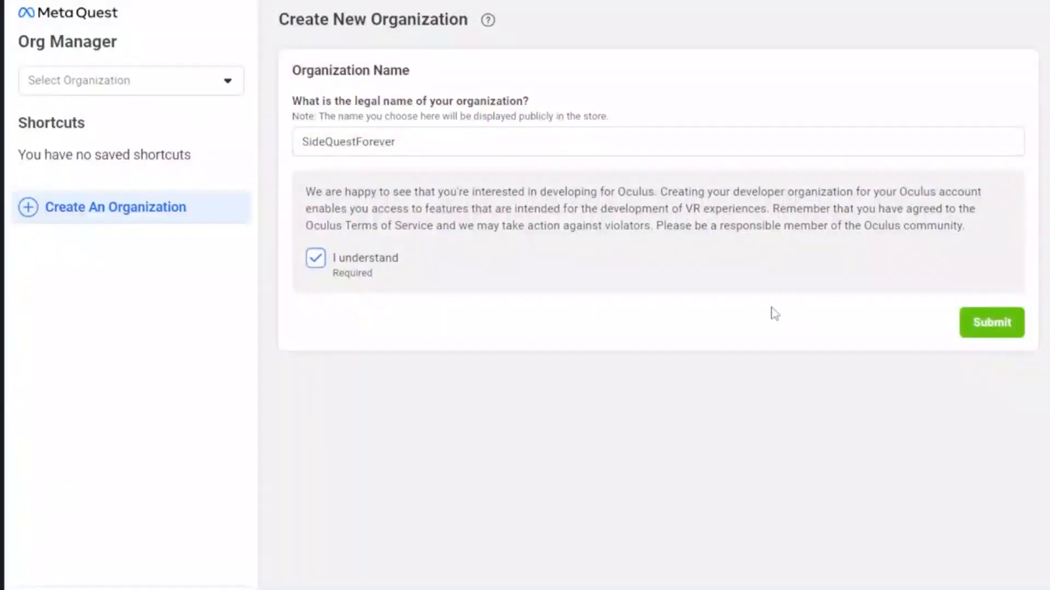
left_click(991, 322)
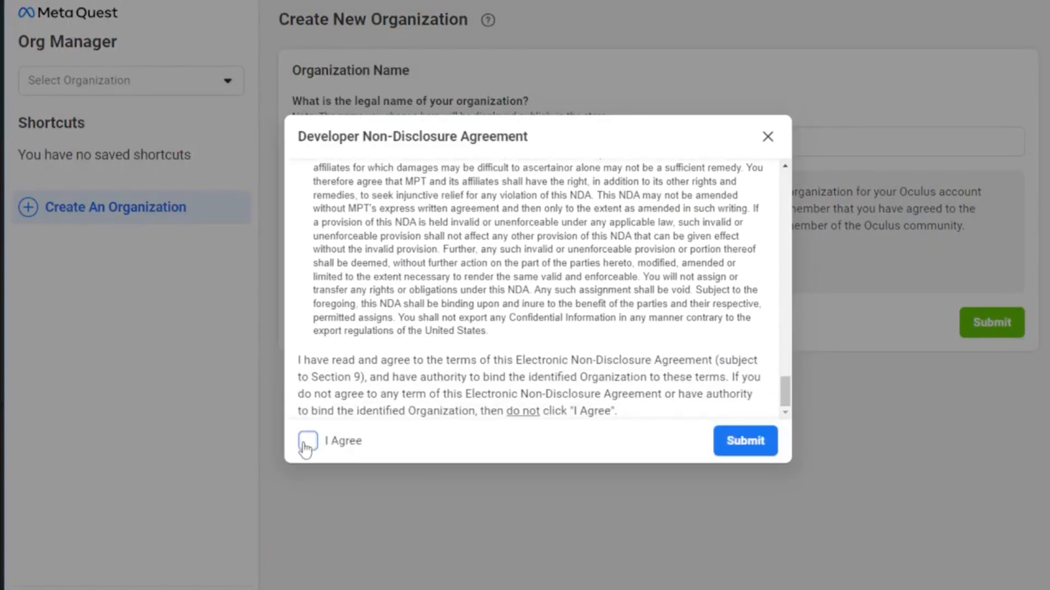
left_click(308, 441)
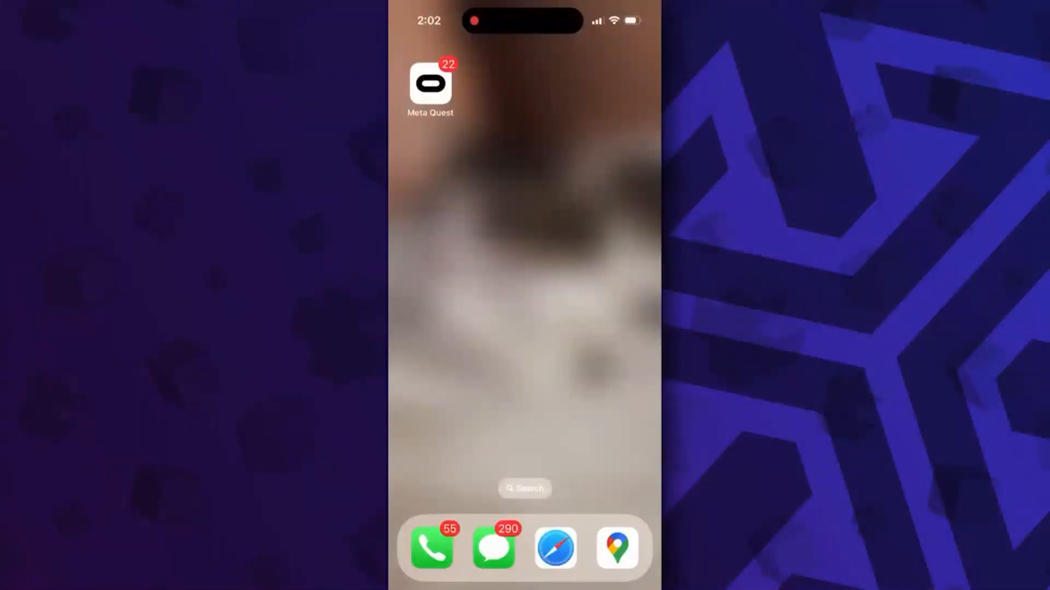
Step: Reach the Quest 2's Developer Mode setting via Menu and Headset Settings in the mobile app
left_click(431, 89)
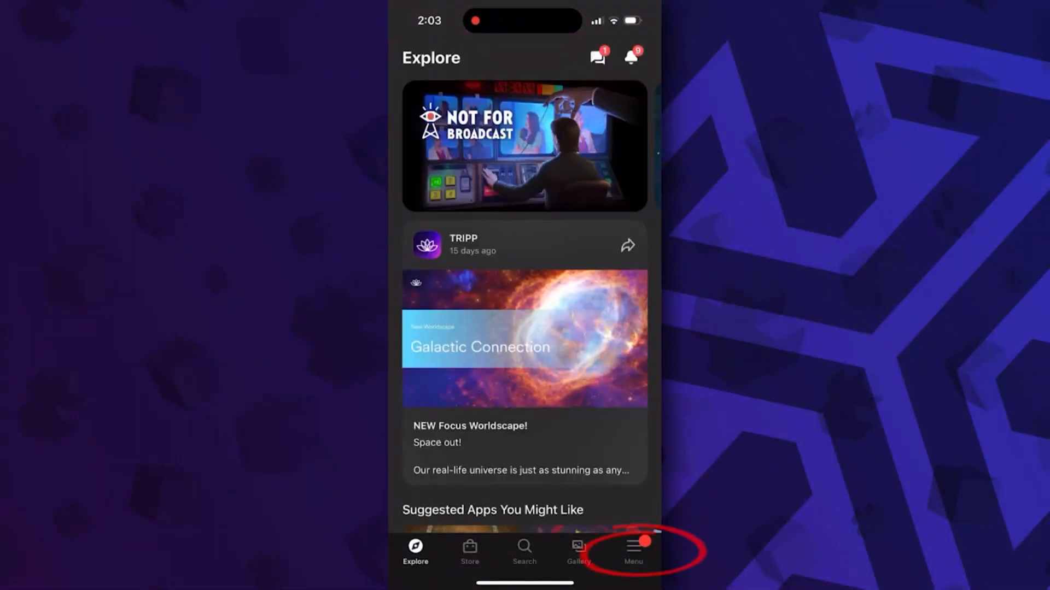
left_click(633, 549)
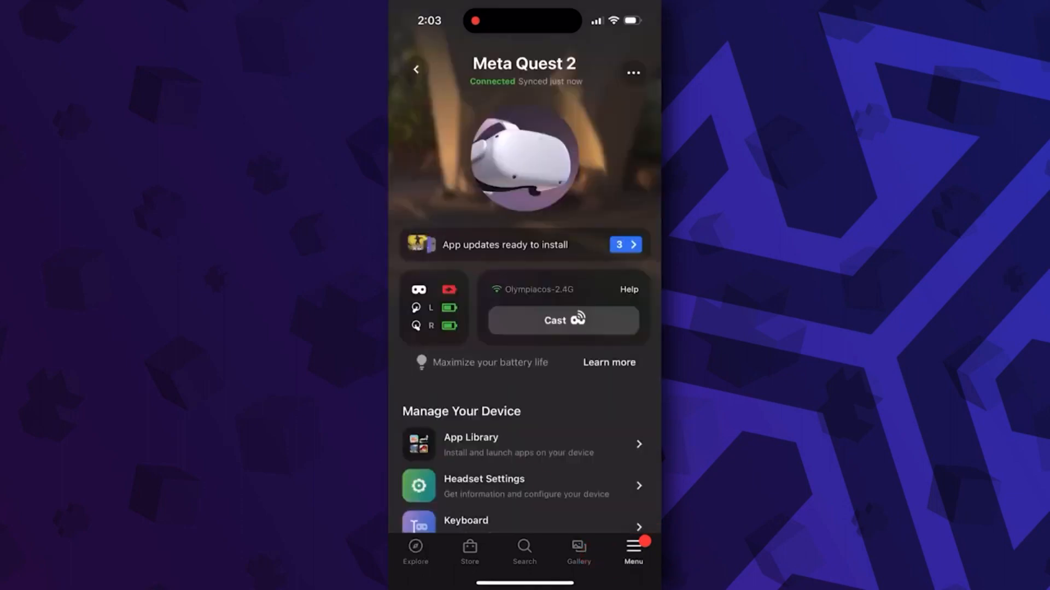
left_click(484, 485)
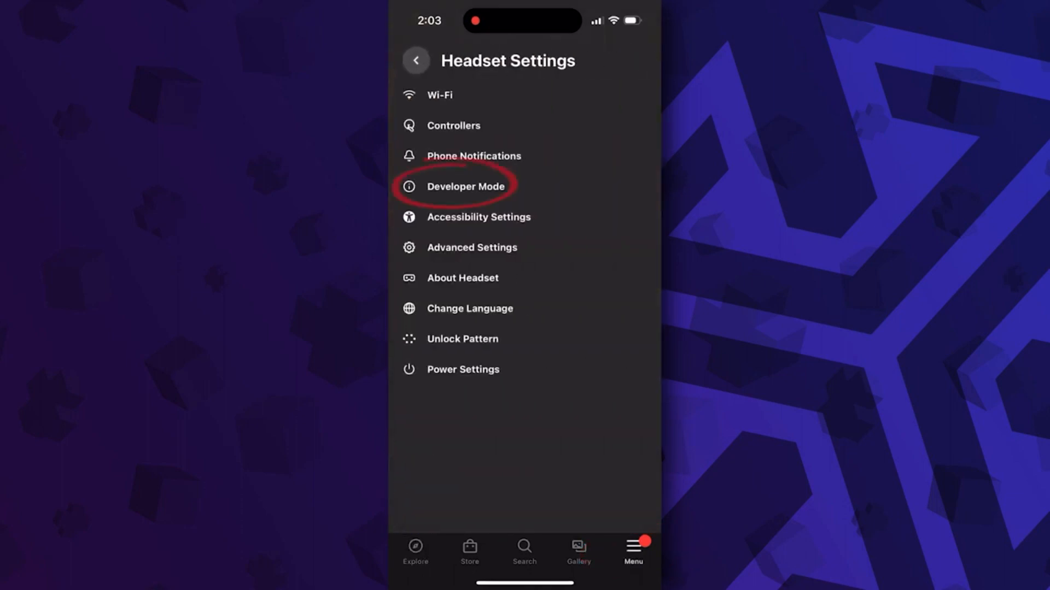
left_click(465, 186)
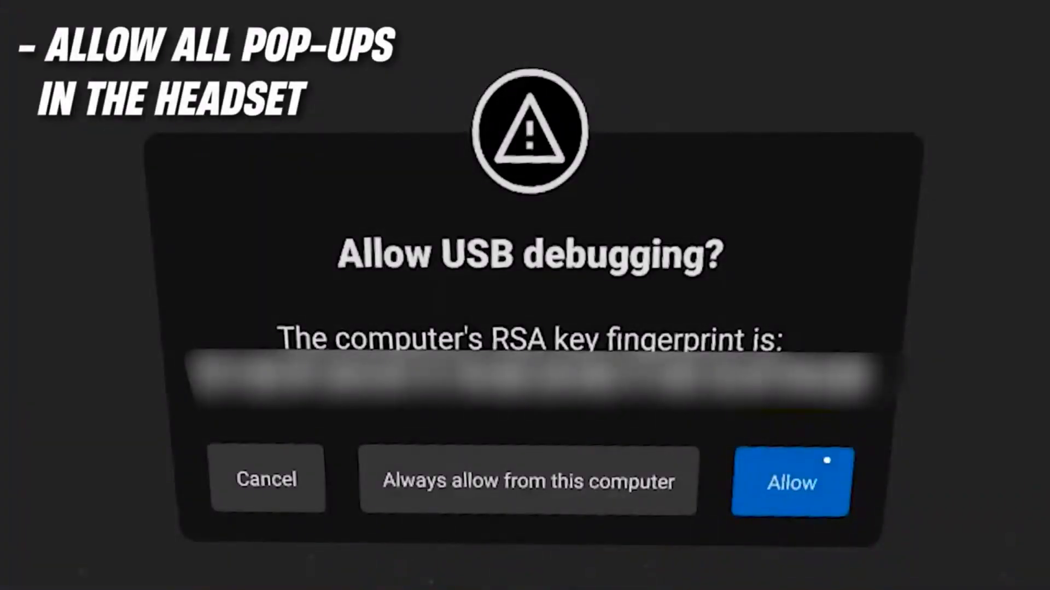
Step: Allow USB debugging and file access from the connected computer on the headset
left_click(790, 484)
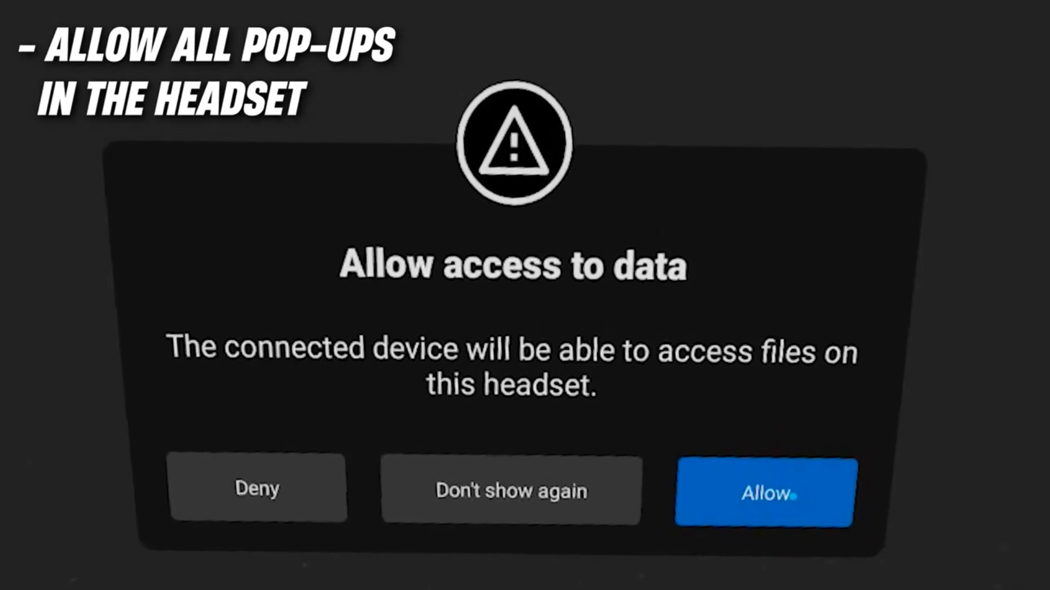
left_click(766, 493)
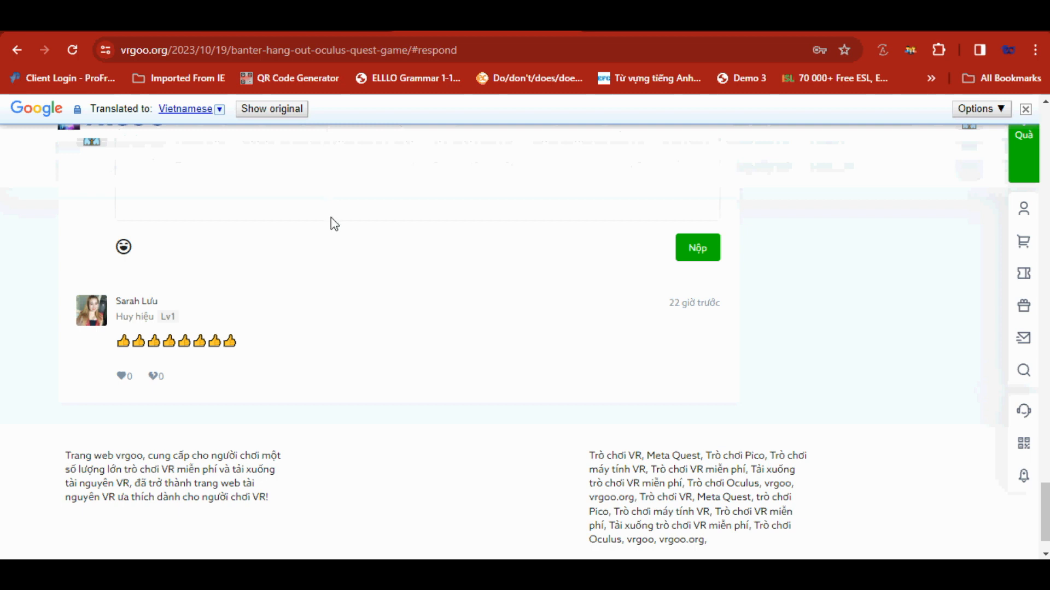
Step: Post a 'great share' comment on the Banter page and reload it to unlock the download
type("great share")
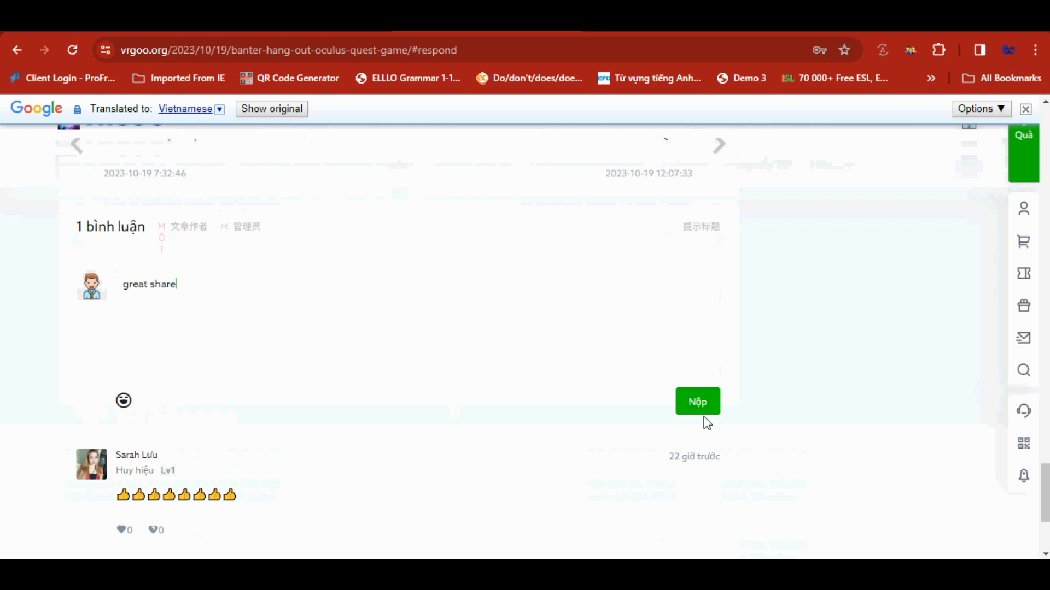
left_click(698, 401)
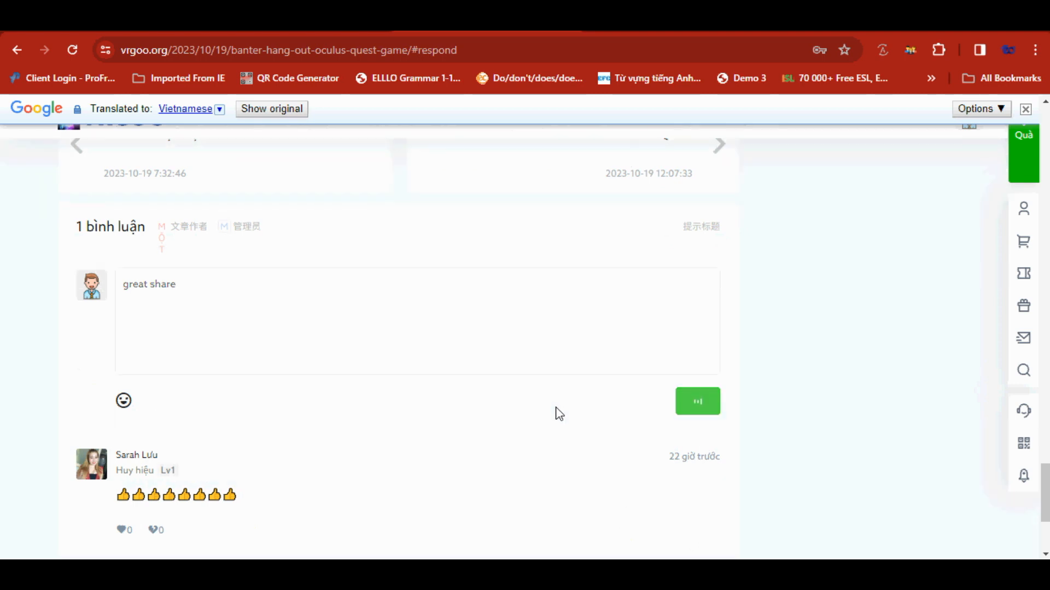
mouse_move(558, 405)
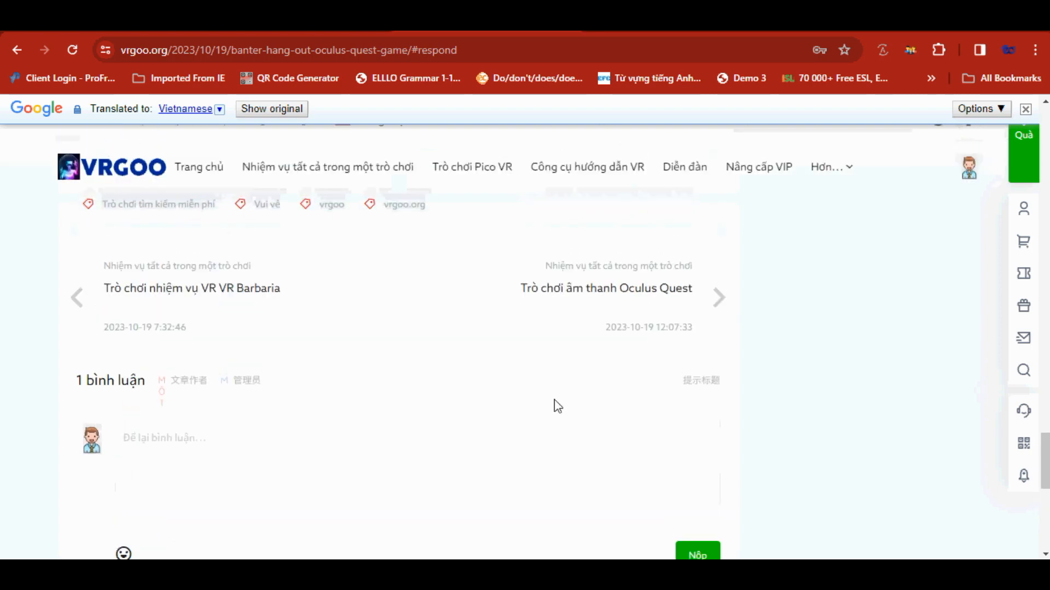
scroll("up", 3)
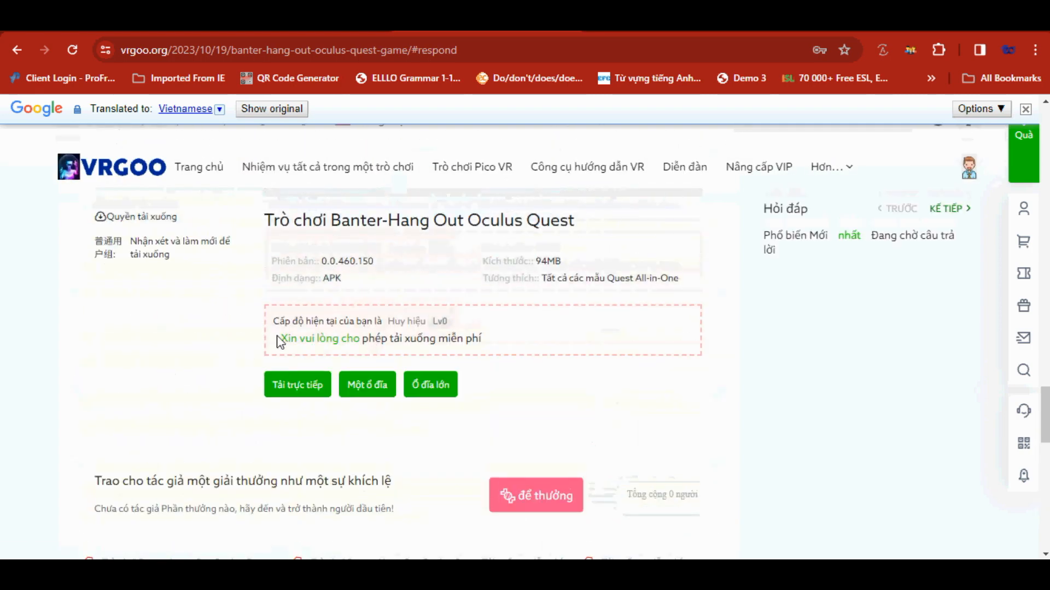
mouse_move(327, 351)
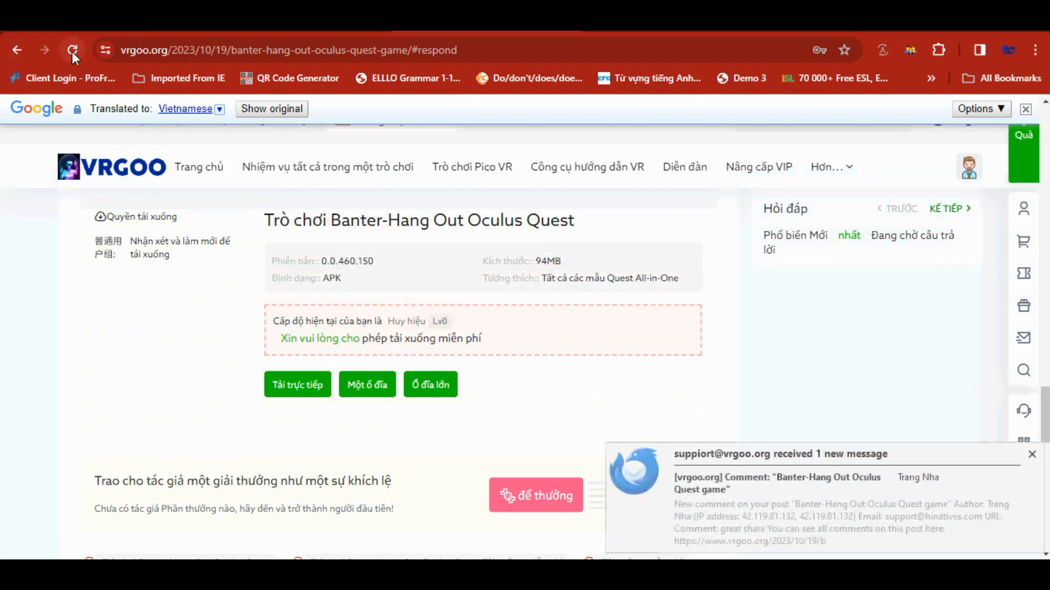
left_click(73, 49)
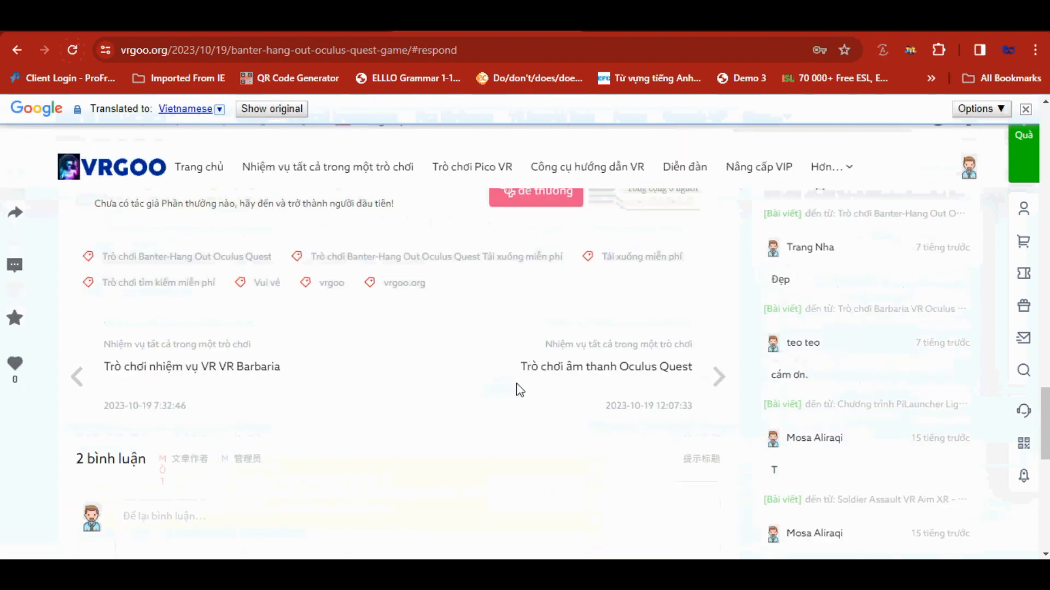
Step: Start the direct download and fetch the Banter APK file
scroll("up", 3)
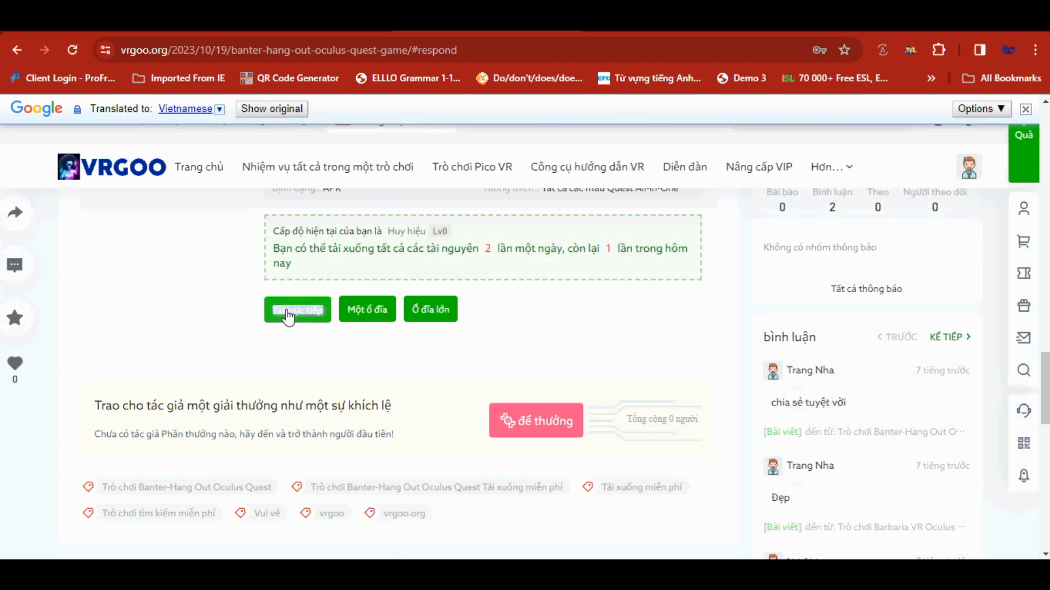
left_click(296, 309)
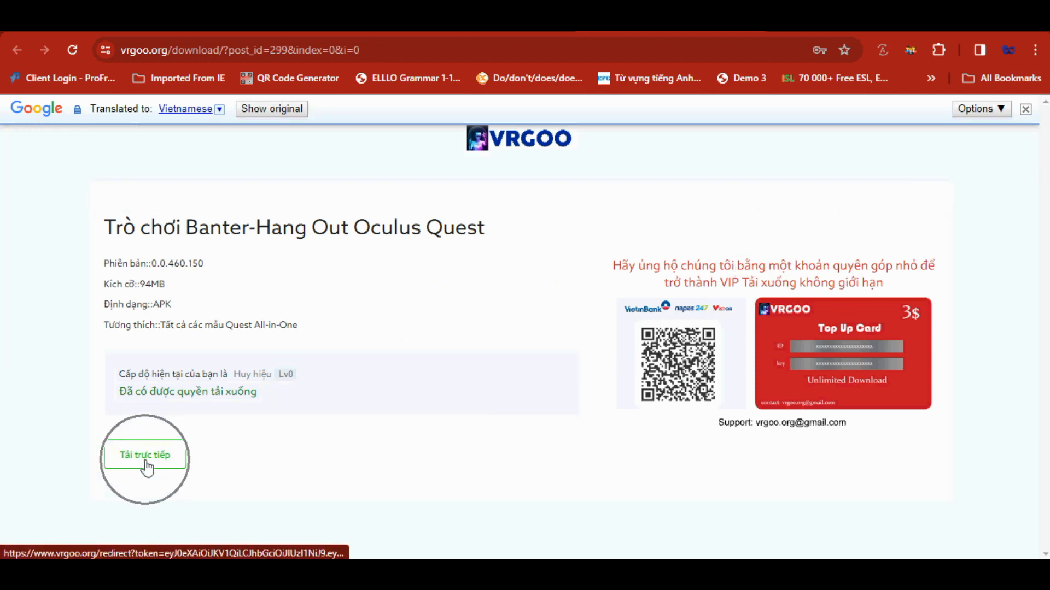
left_click(145, 454)
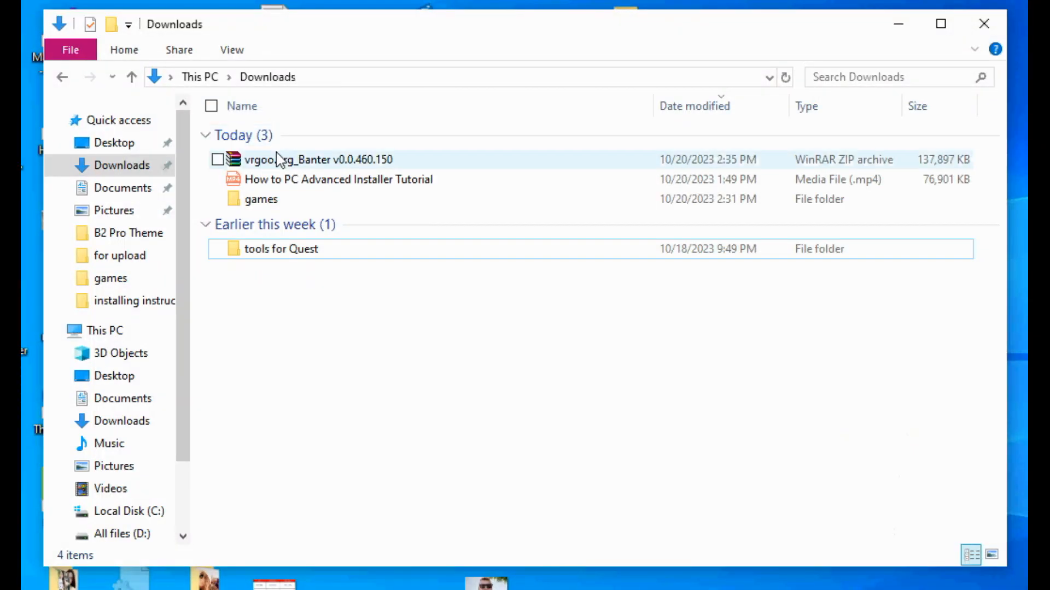
Step: Extract the vrgoo.org_Banter archive with default settings
right_click(284, 159)
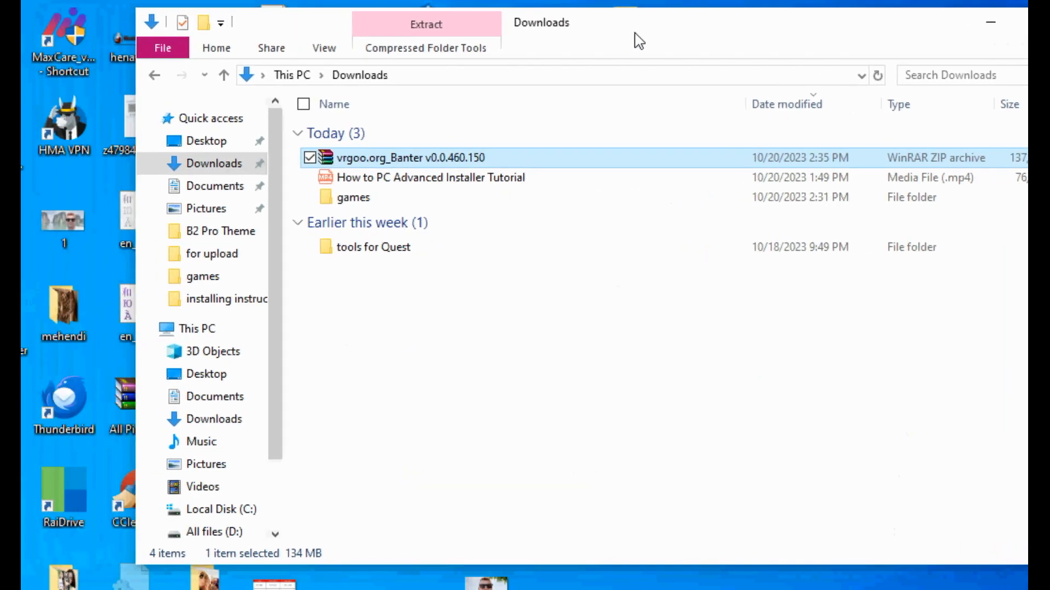
left_click(425, 24)
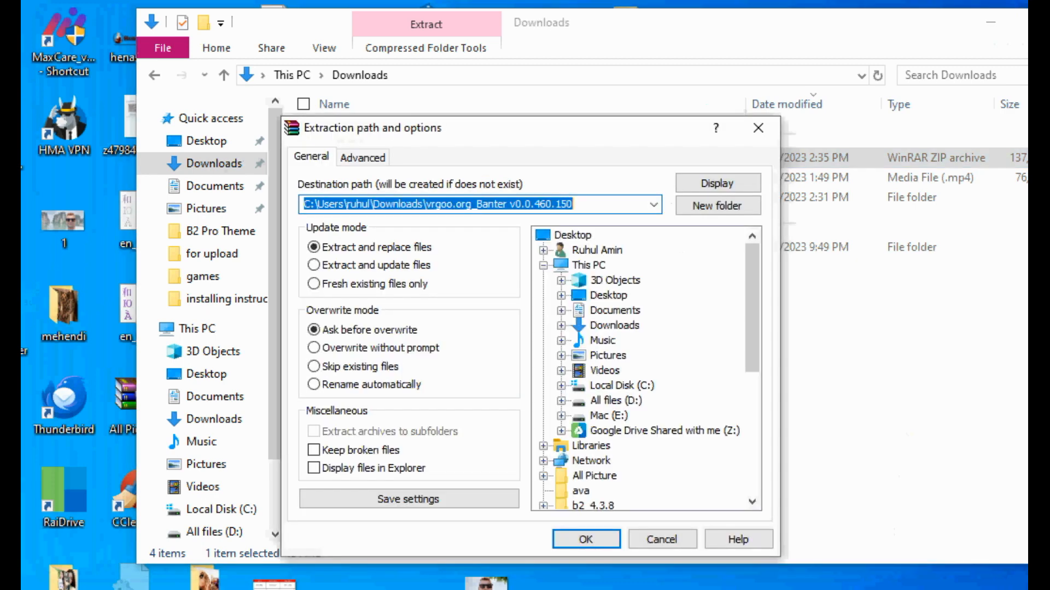
left_click(586, 539)
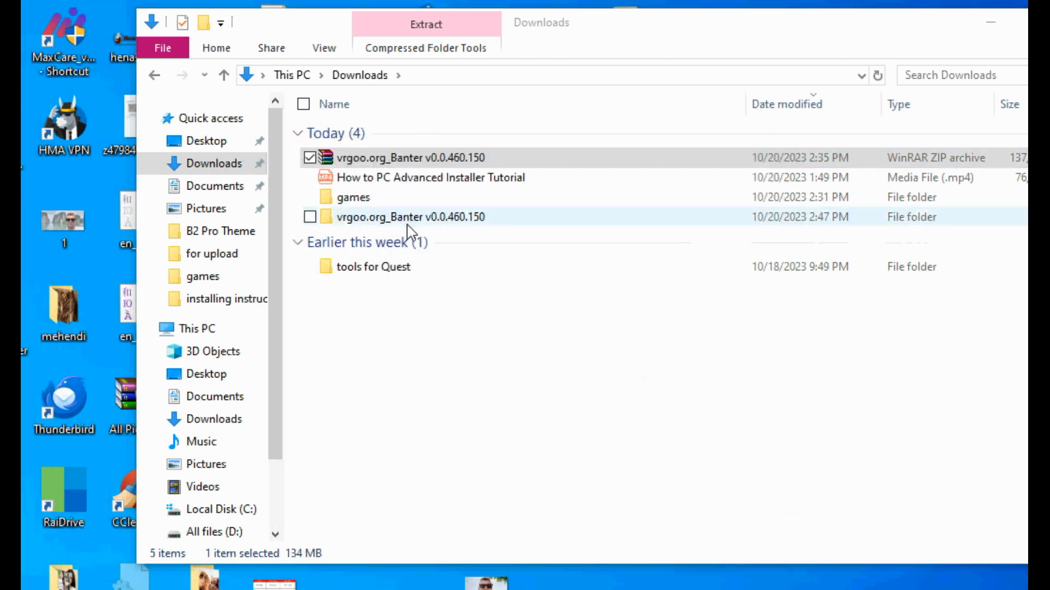
Step: Browse into the Banter v0.0.460.150 folder and select Game Installer
double_click(409, 217)
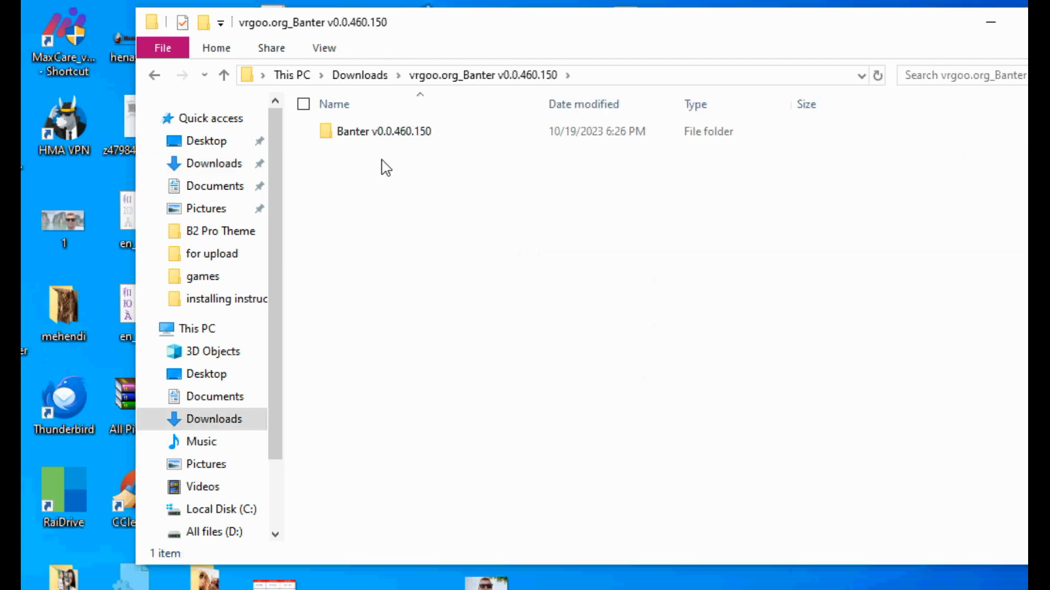
double_click(383, 132)
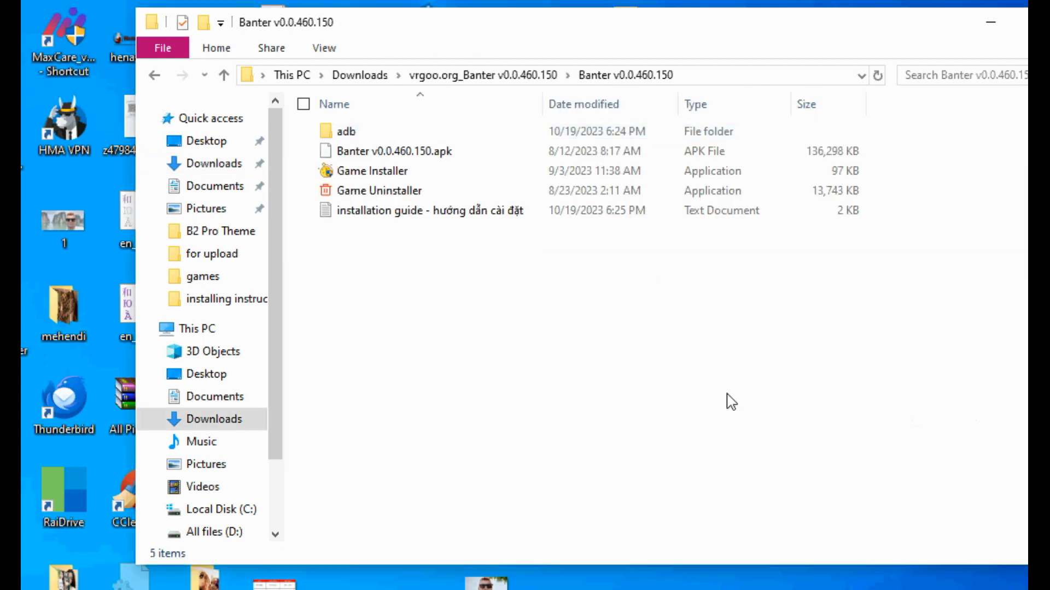
left_click(371, 170)
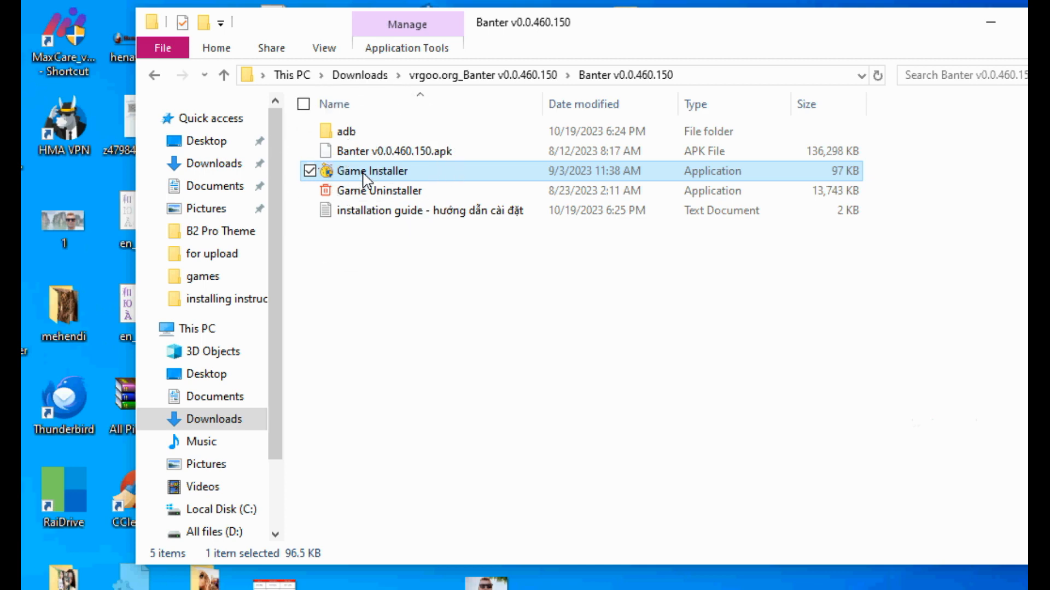
Step: Run Game Installer until 'Performing Streamed Install Success' shows, then dismiss the console
right_click(371, 170)
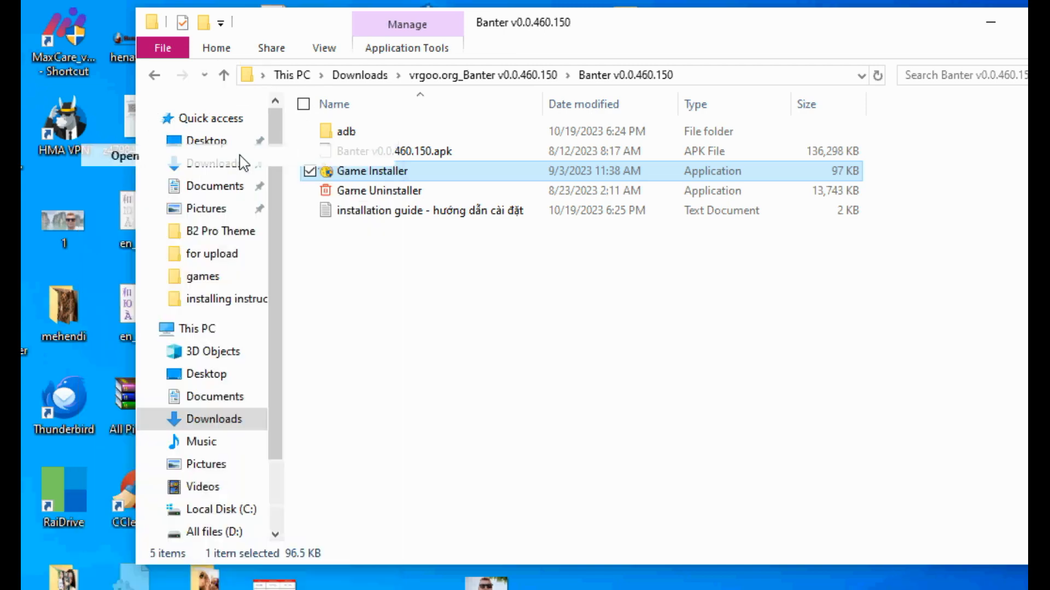
double_click(371, 170)
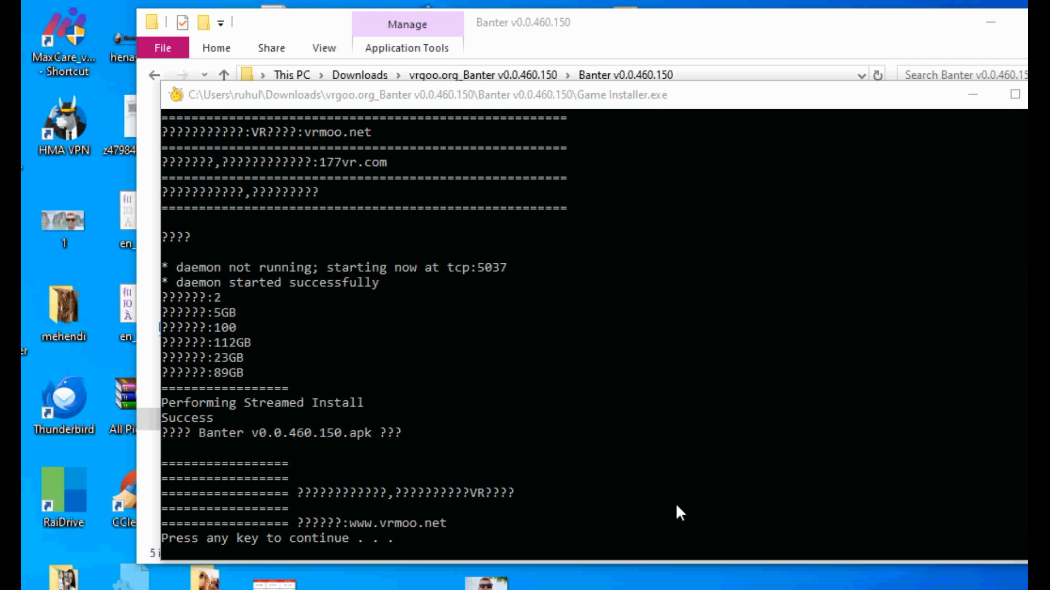
mouse_move(184, 555)
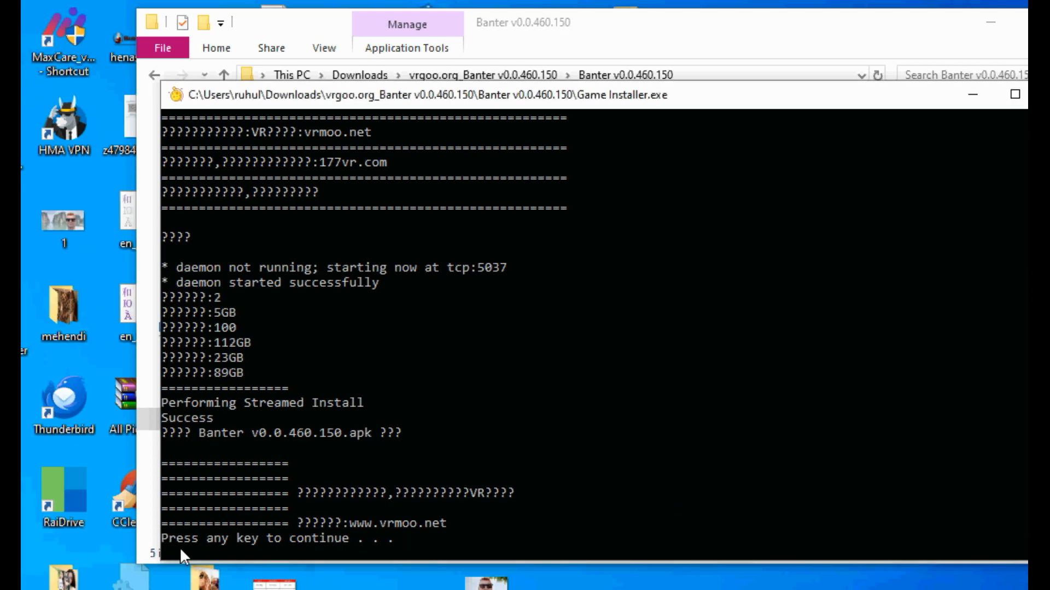
left_click(188, 546)
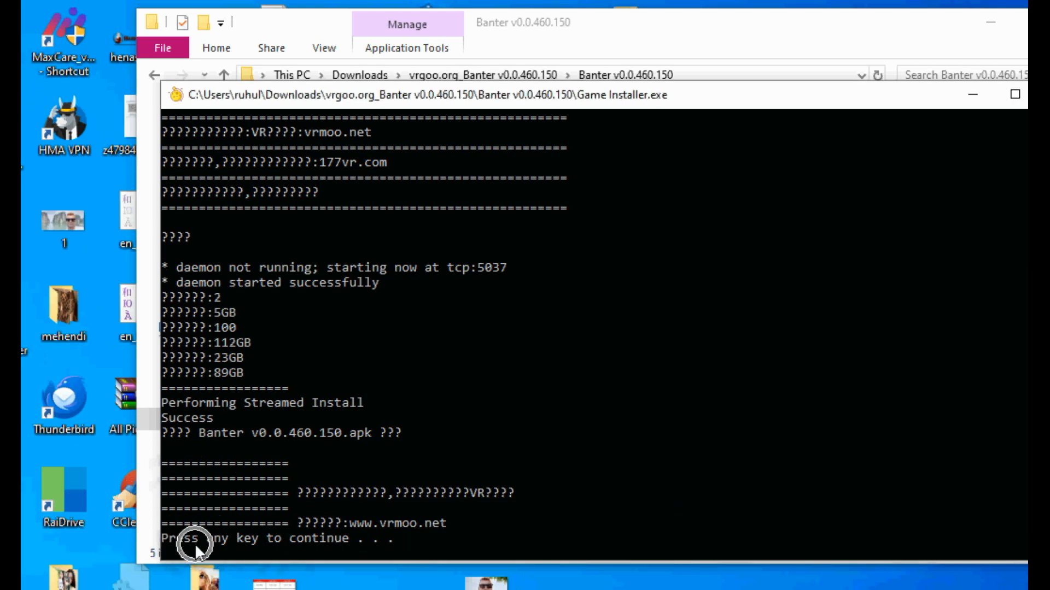
key("enter")
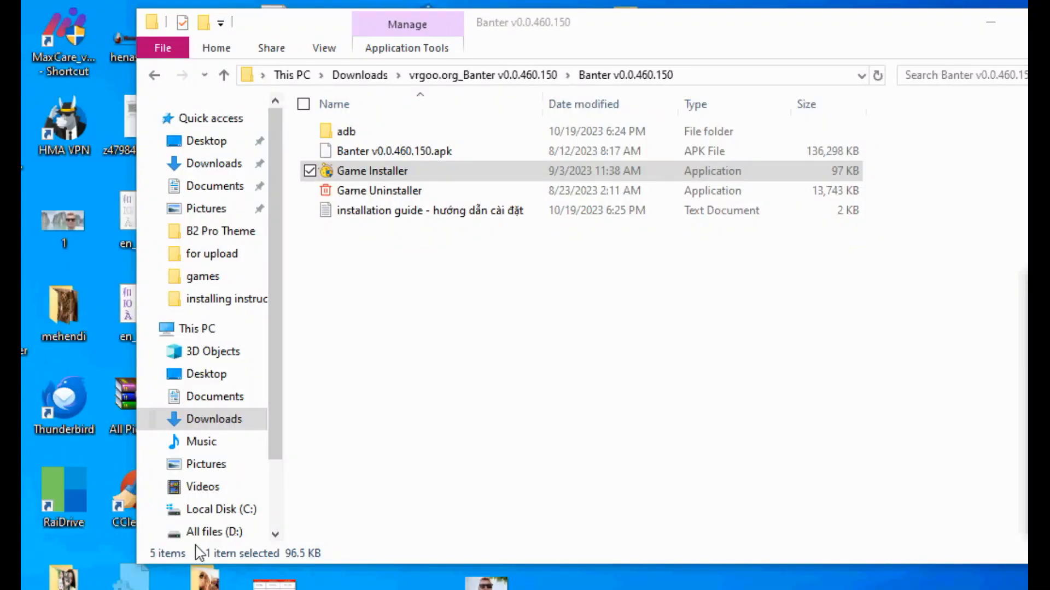